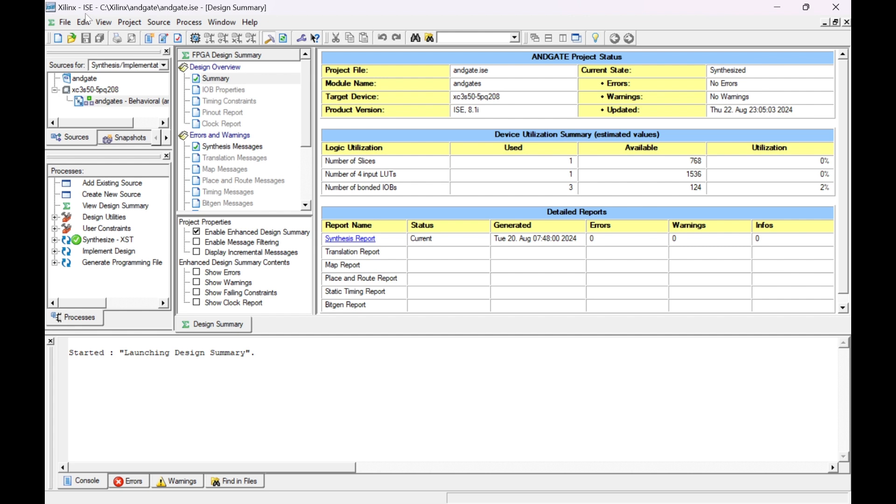
mouse_move(436, 6)
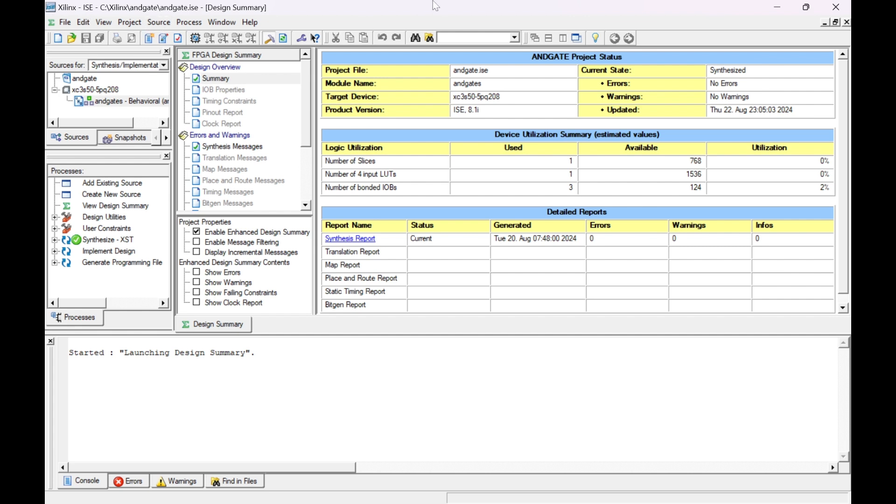
mouse_move(393, 22)
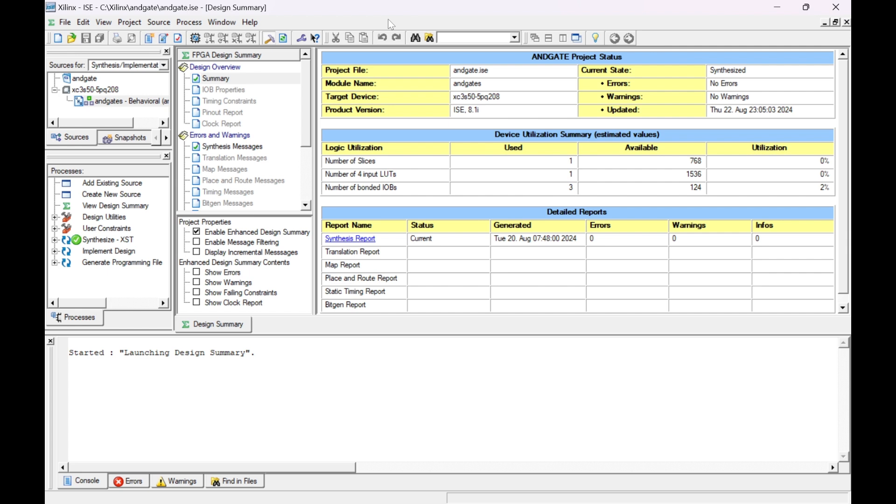
mouse_move(233, 73)
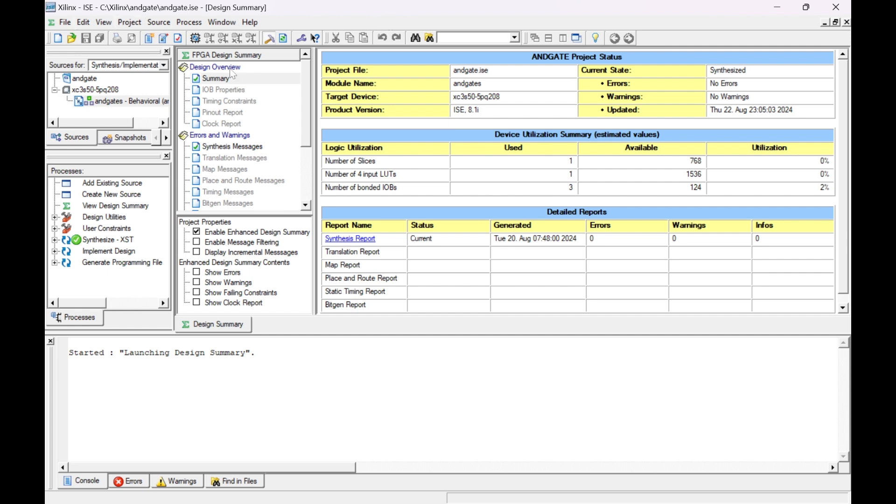
mouse_move(86, 18)
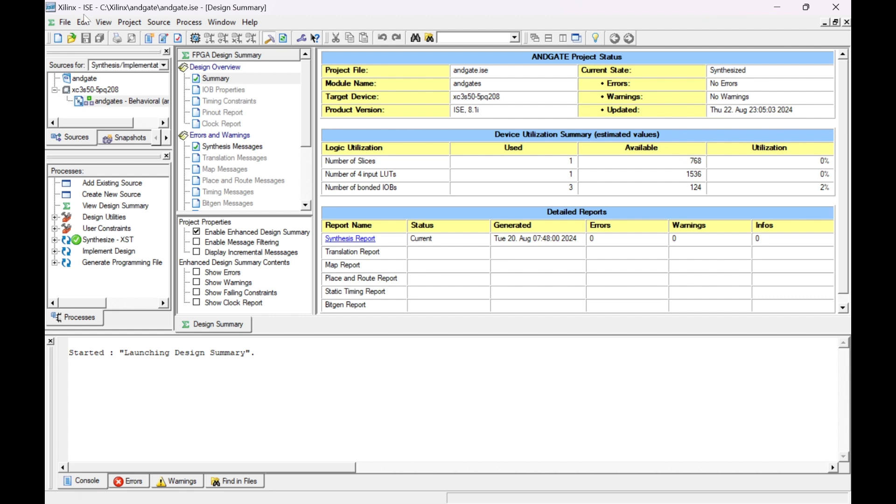
mouse_move(426, 106)
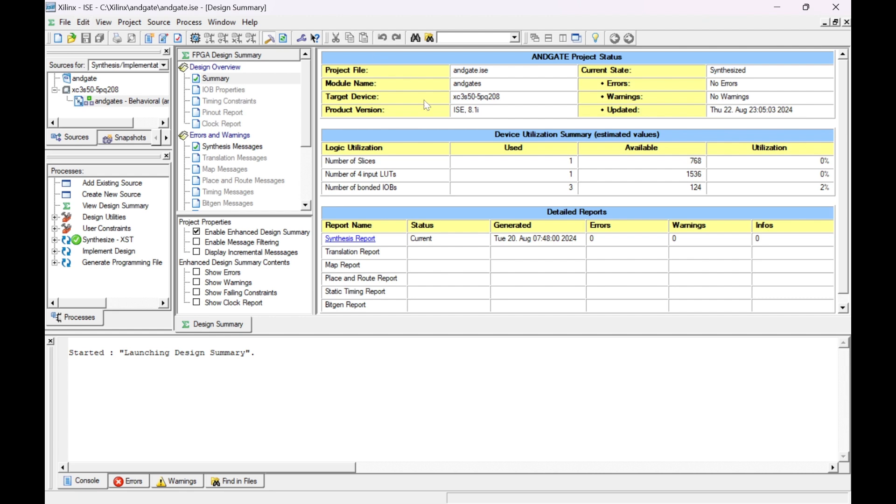
mouse_move(253, 55)
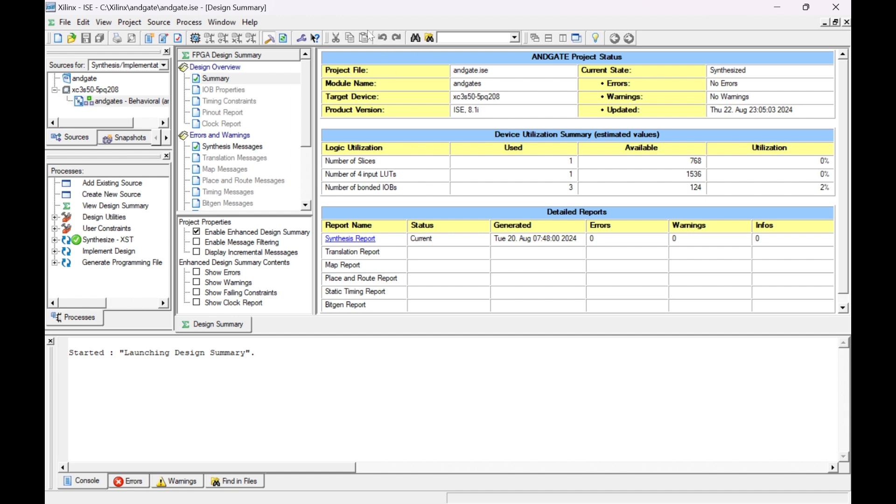
mouse_move(417, 37)
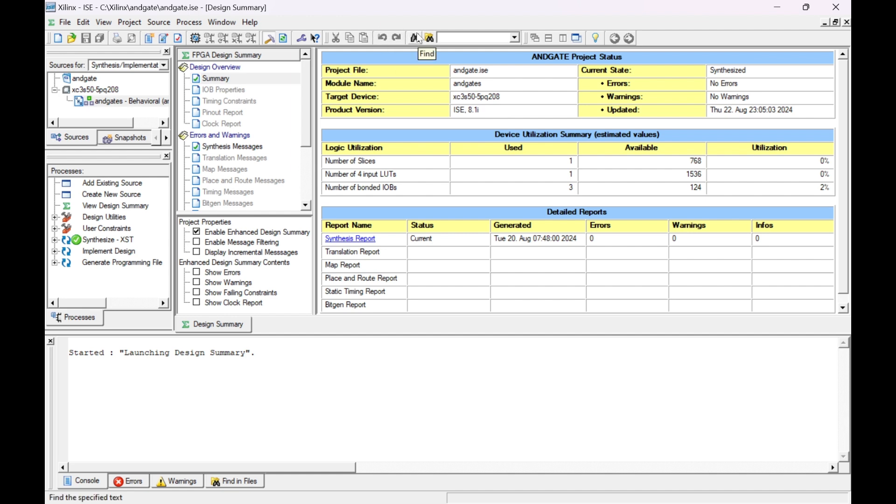
mouse_move(423, 27)
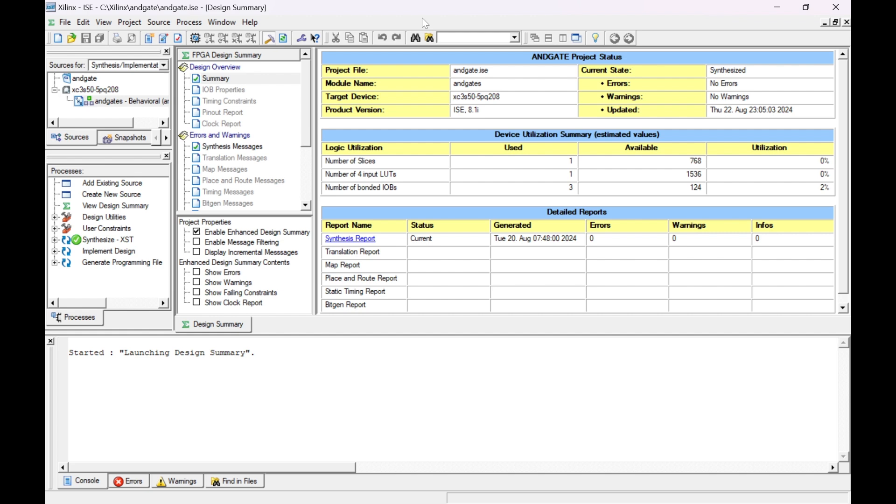
mouse_move(464, 211)
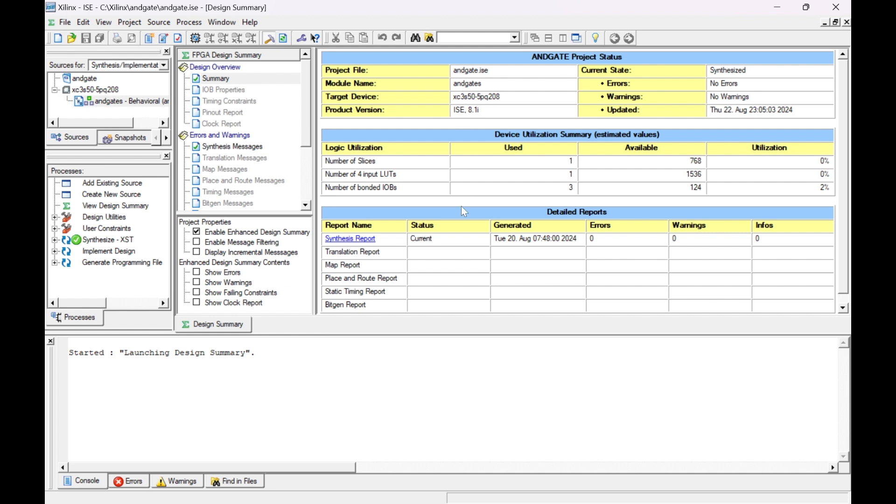
mouse_move(571, 470)
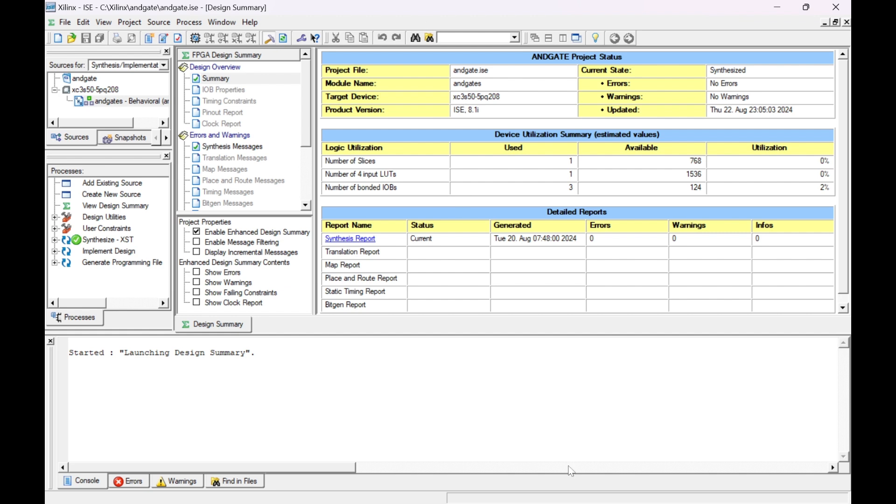
mouse_move(536, 489)
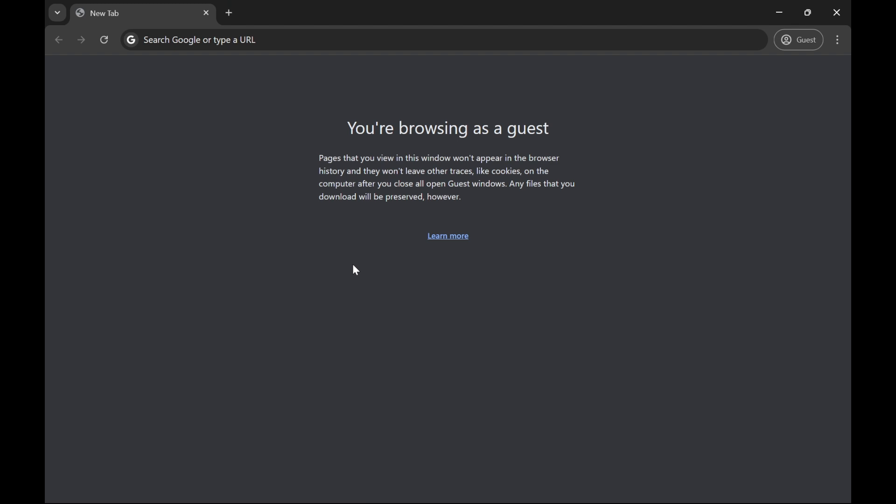
mouse_move(220, 114)
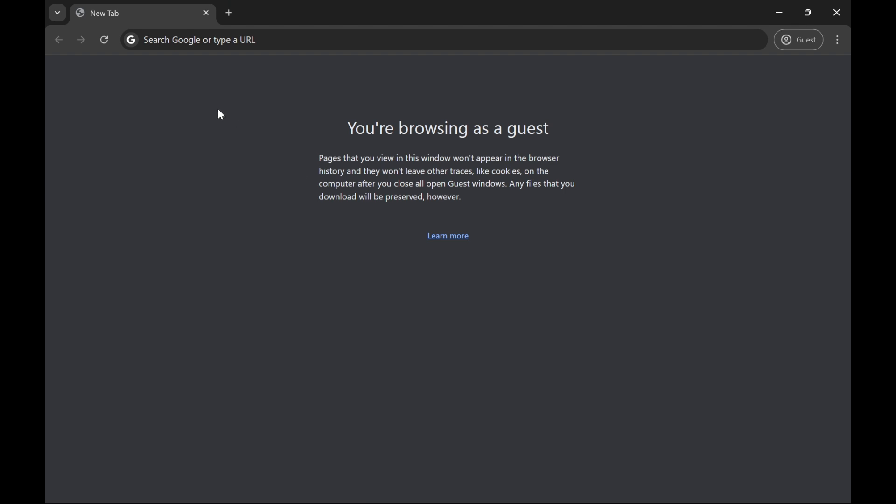
mouse_move(213, 138)
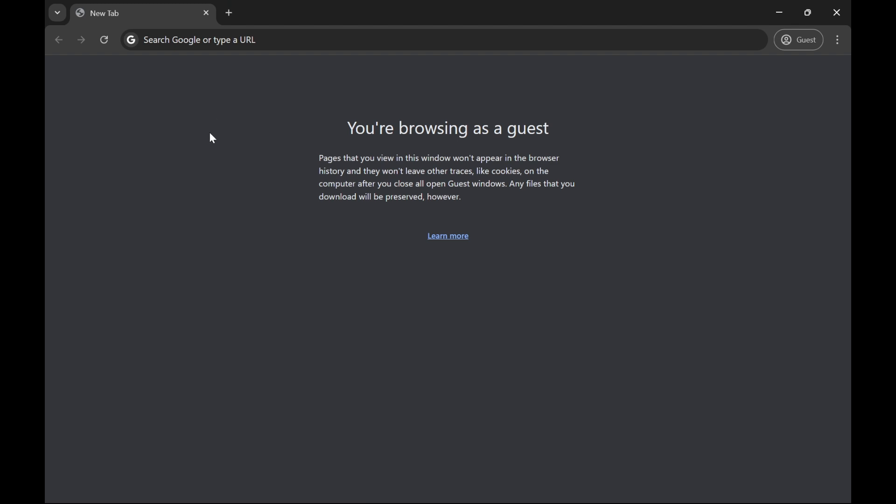
Step: Search Google for "download xilinx ise software" from the new tab's address bar
left_click(400, 39)
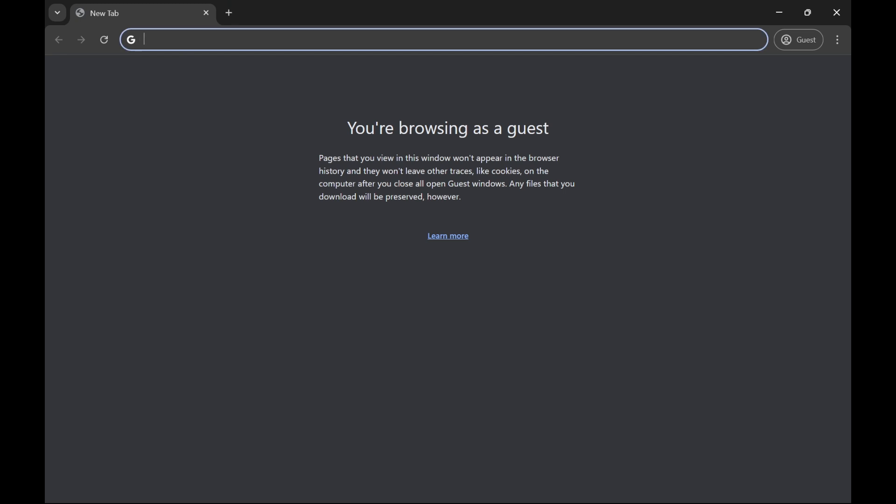
type("download")
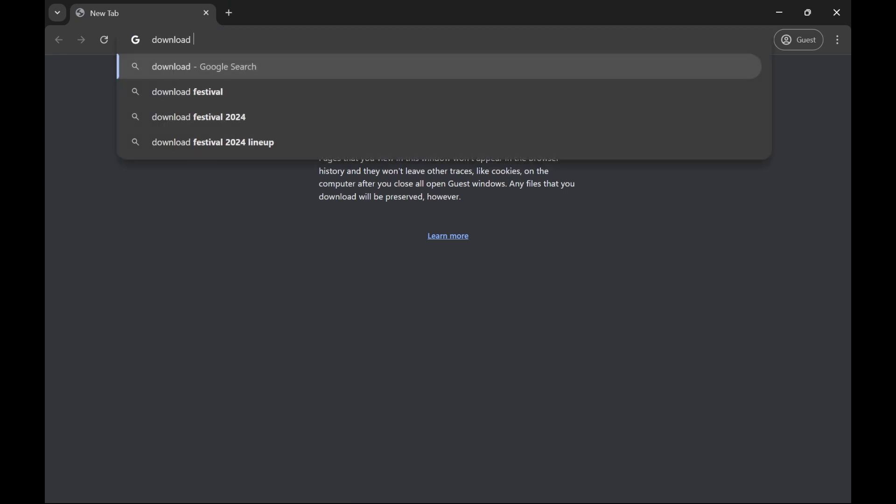
type("xi")
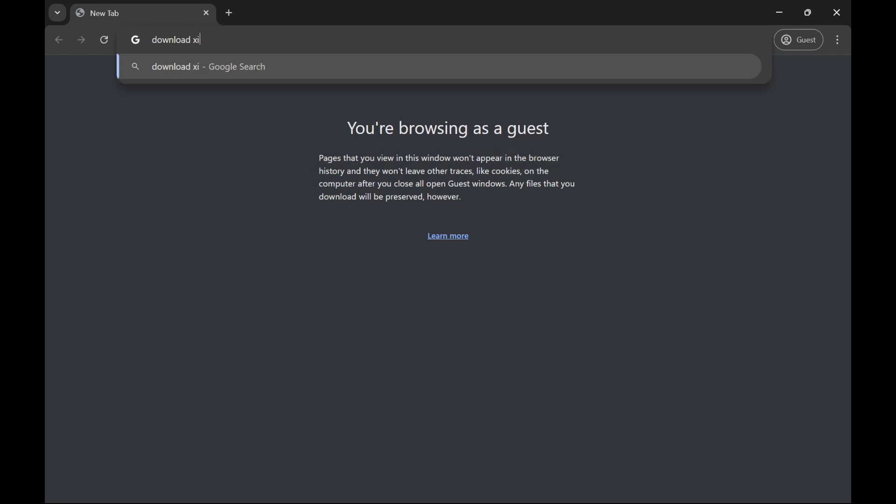
type("linx ise d")
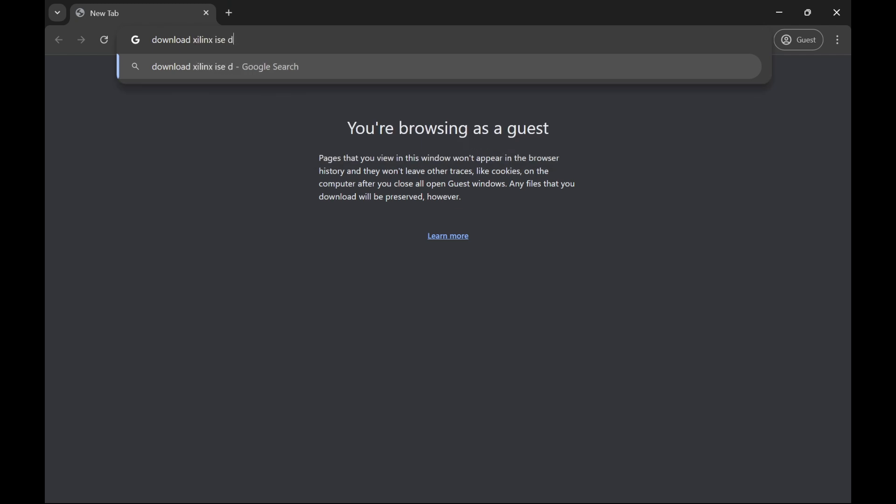
key("Return")
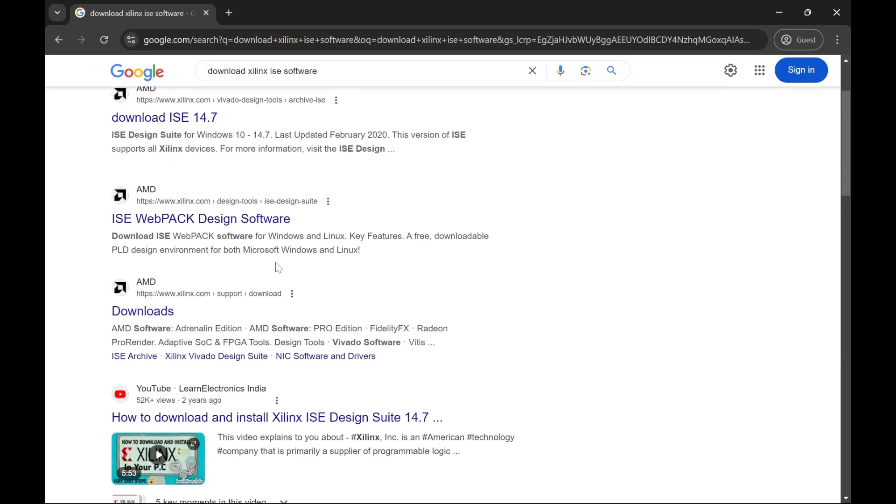
Step: Follow the xilinx.com "download ISE 14.7" result to the AMD ISE archive page
scroll("up", 3)
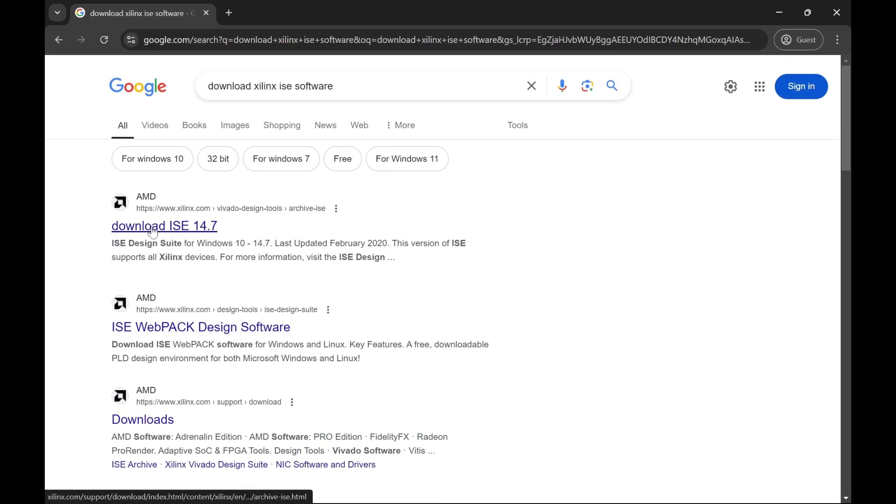
mouse_move(206, 236)
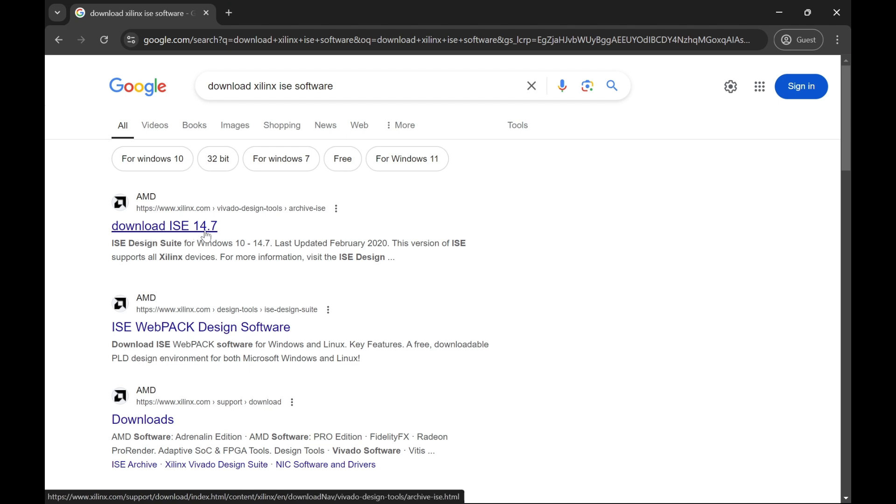
left_click(164, 226)
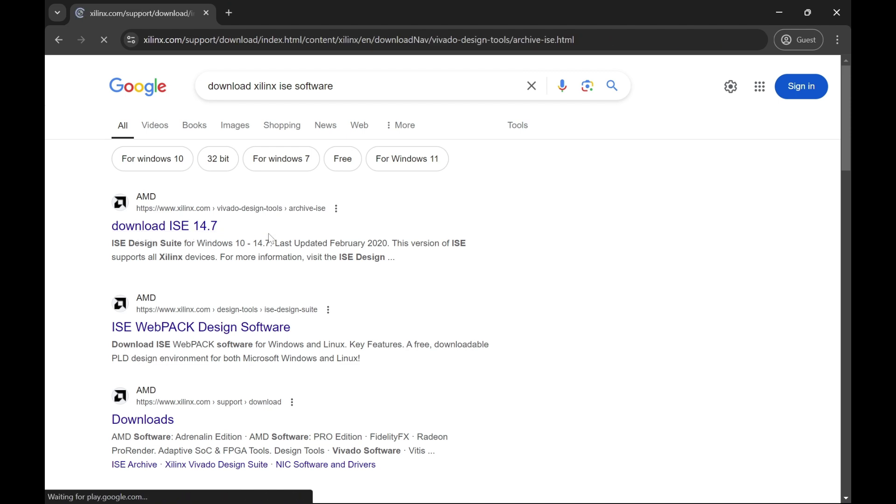
Step: Accept the cookie notice and move down the ISE archive toward the older releases
left_click(165, 226)
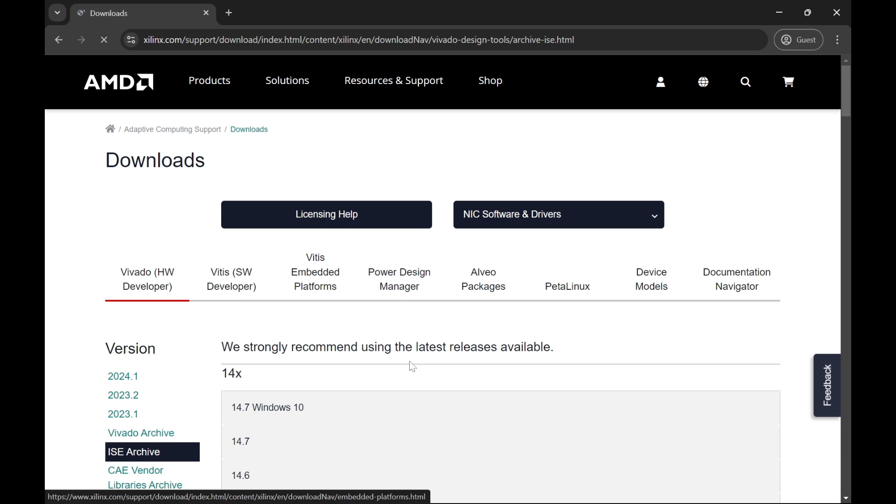
scroll("down", 3)
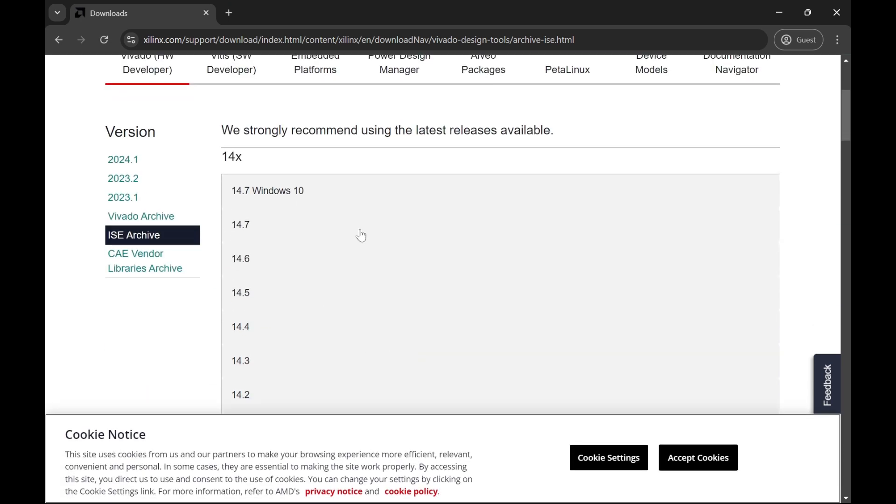
scroll("down", 3)
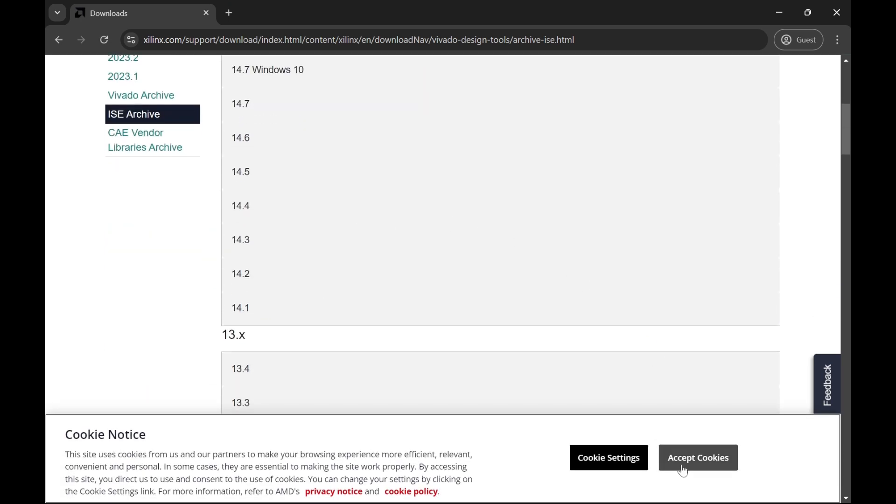
left_click(697, 458)
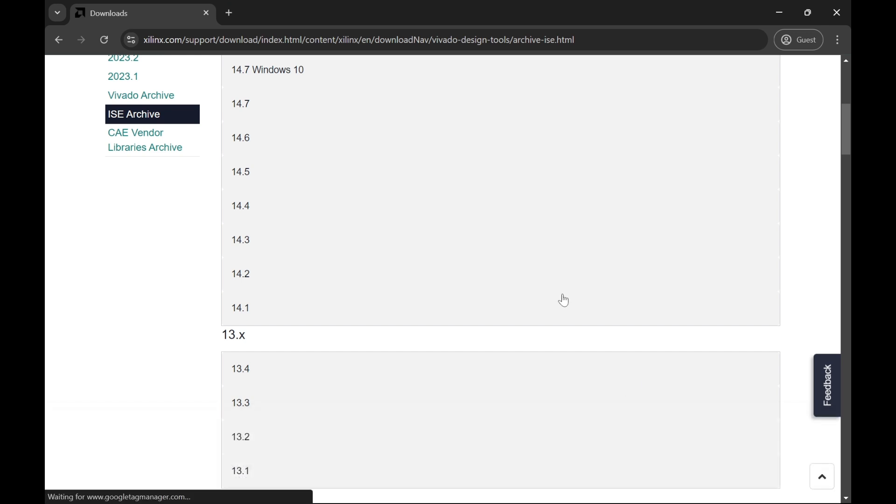
scroll("down", 3)
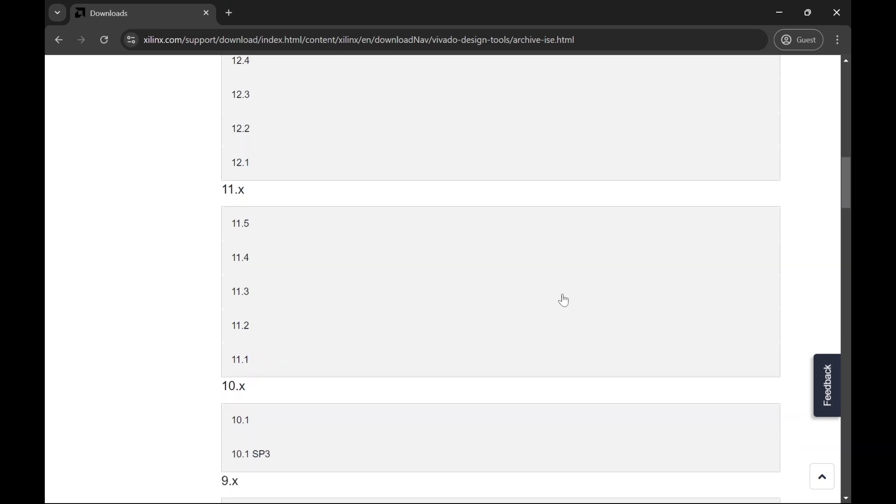
scroll("down", 3)
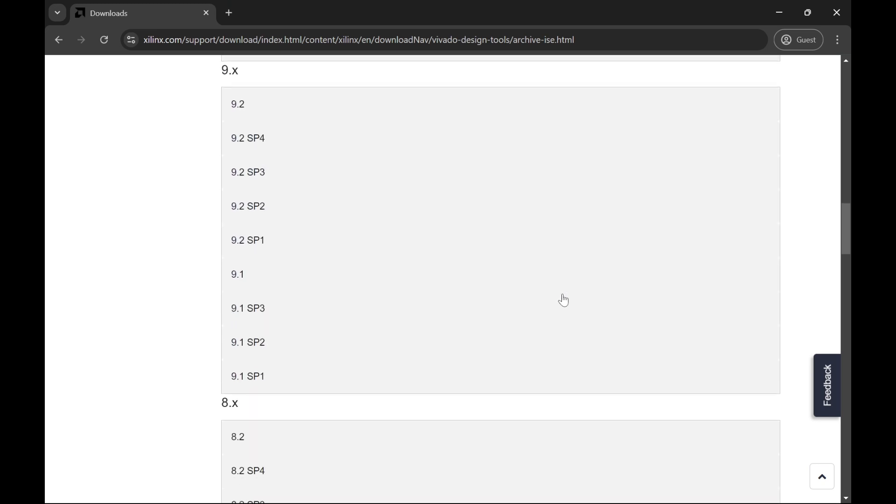
scroll("down", 3)
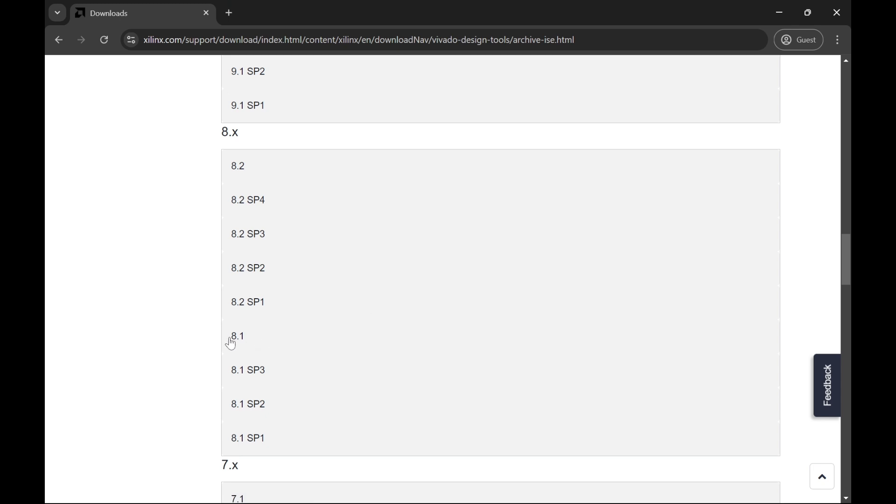
mouse_move(166, 322)
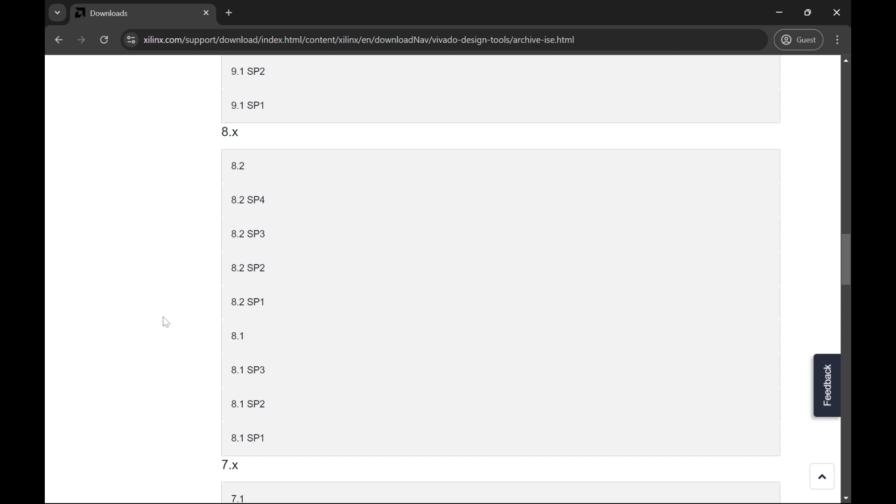
Step: Locate the 8.x section and expand the ISE 8.1 release to show its downloads
scroll("up", 3)
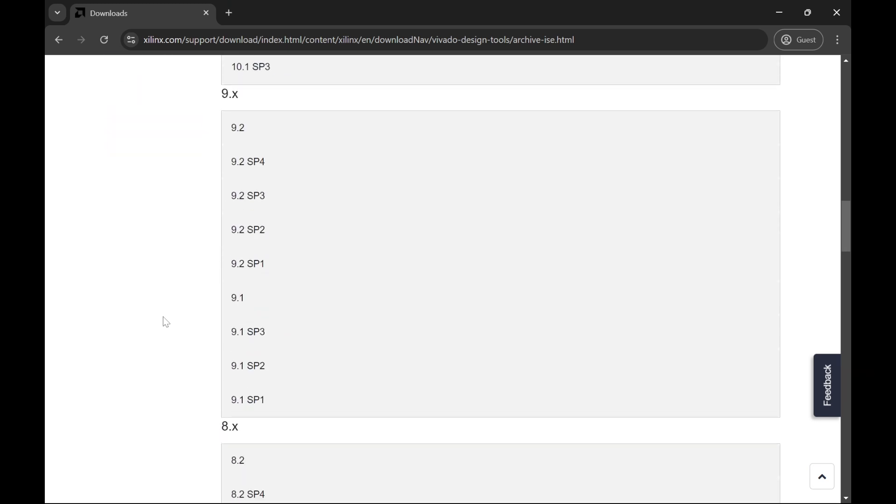
scroll("down", 3)
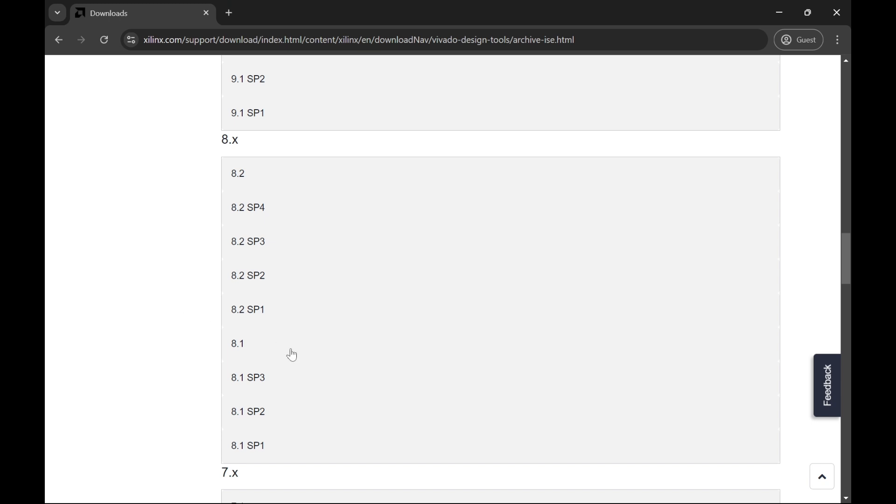
mouse_move(197, 346)
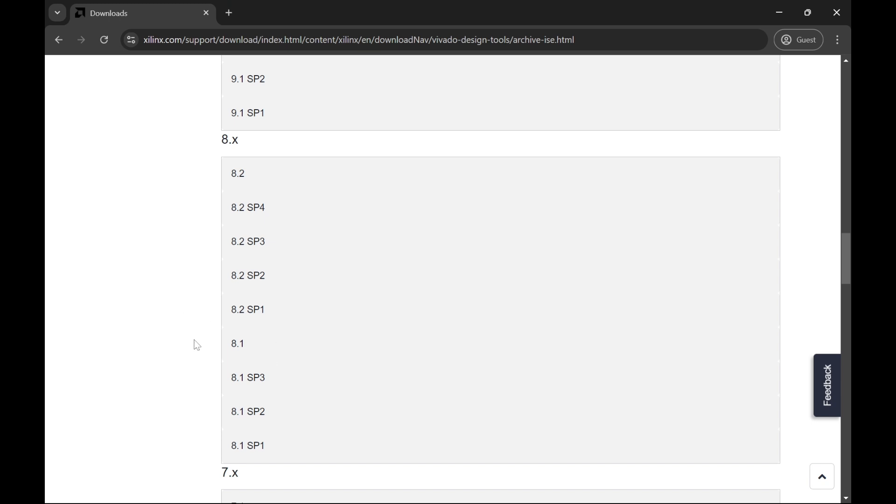
scroll("up", 3)
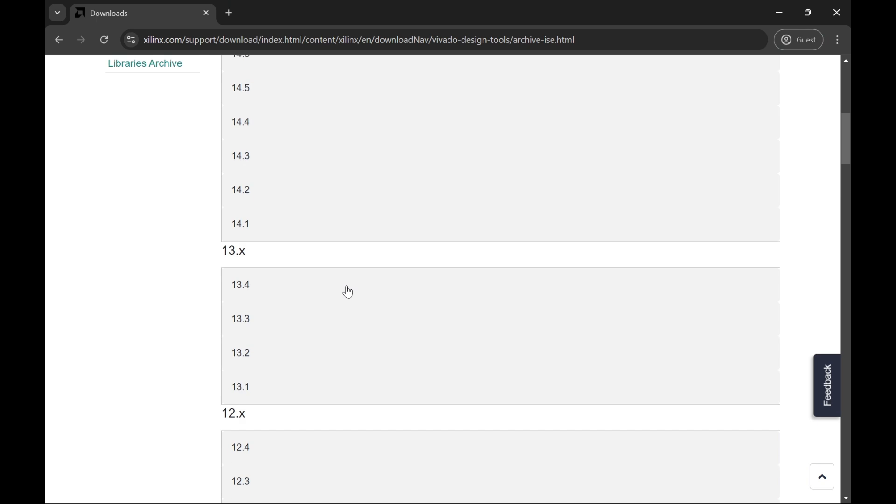
scroll("down", 3)
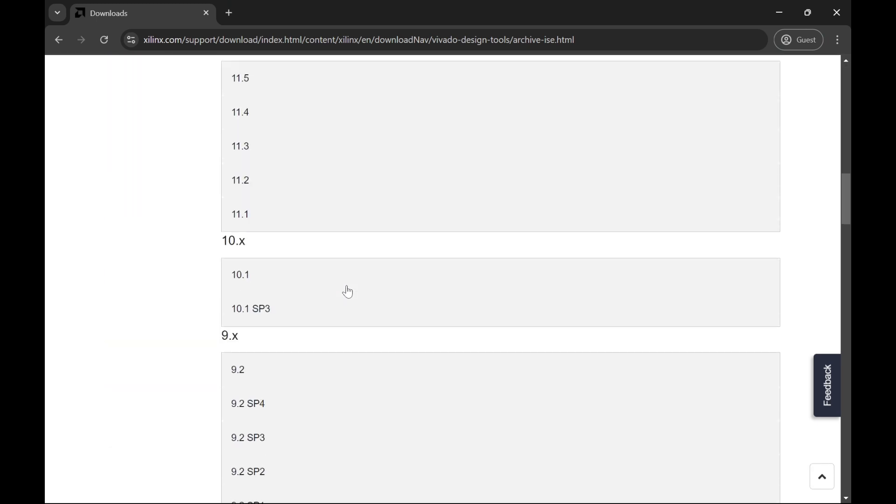
scroll("down", 3)
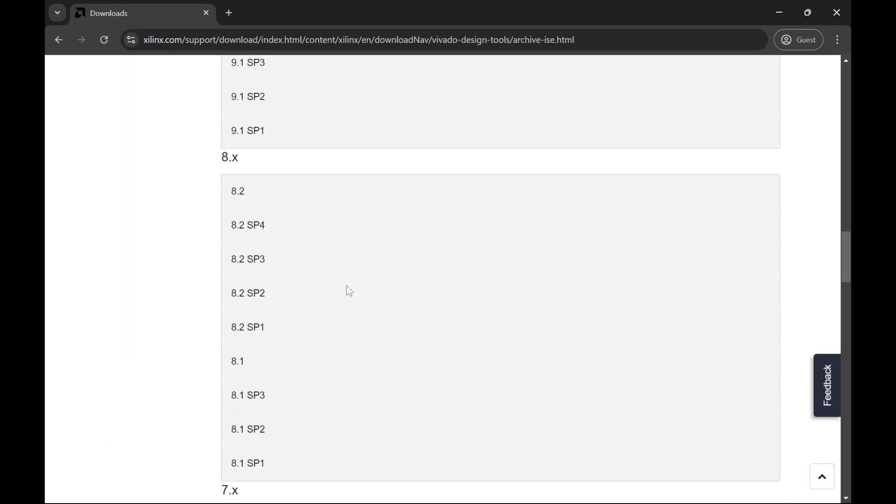
left_click(237, 360)
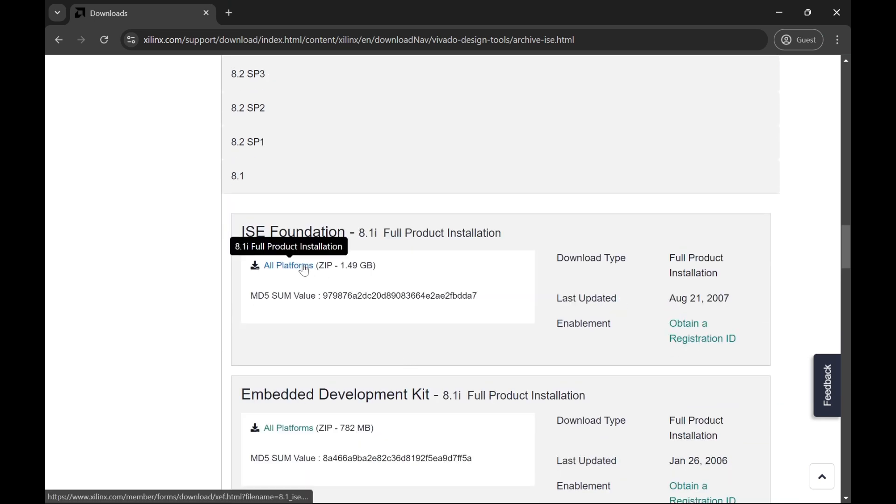
Step: Start the ISE Foundation 8.1i All Platforms ZIP (1.49 GB) download, reaching the AMD sign-in page
left_click(288, 265)
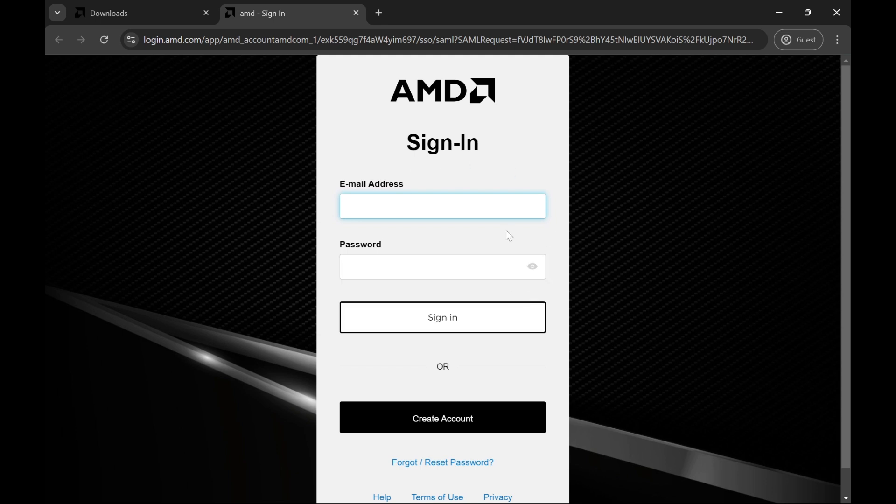
Step: Sign in with the AMD account e-mail and password to reach the 8.1_ise.zip address verification form
left_click(442, 206)
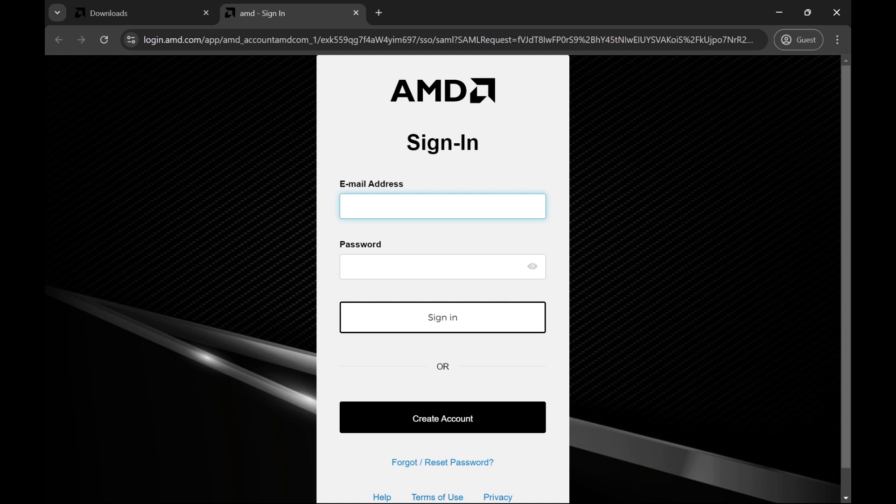
left_click(441, 318)
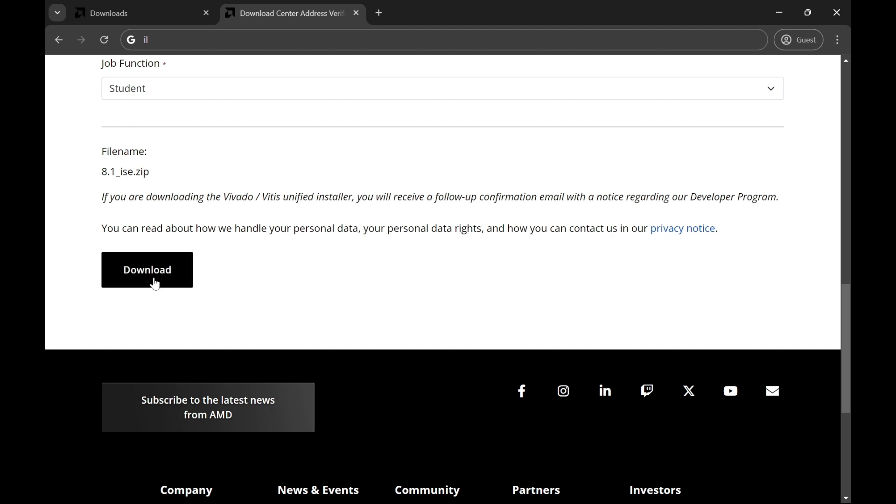
Step: Submit the verification form so the 8.1_ise.zip Save As dialog appears
left_click(147, 269)
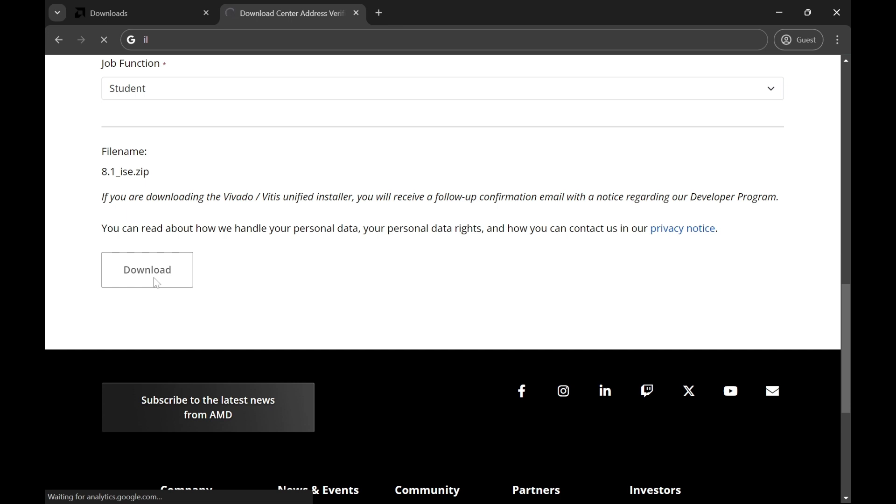
mouse_move(291, 276)
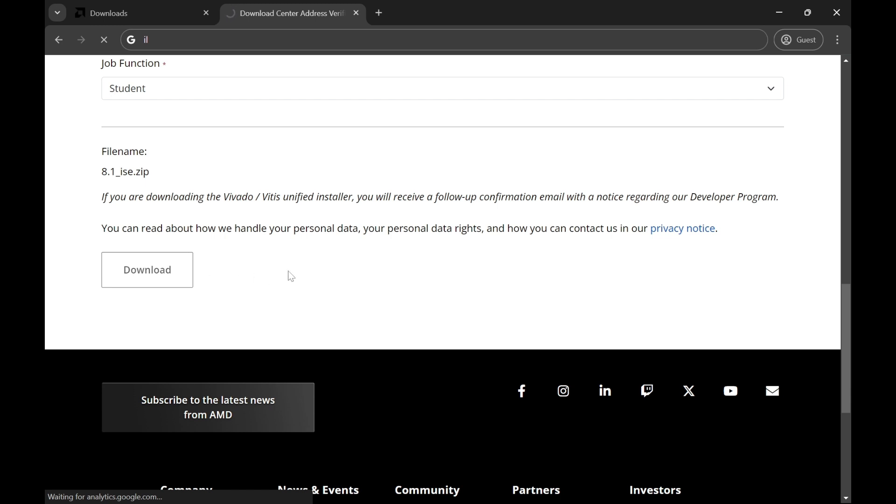
left_click(146, 269)
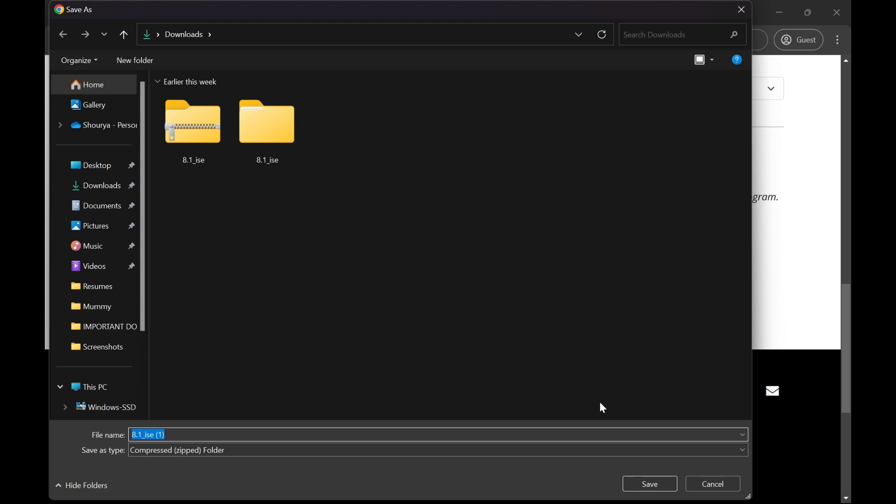
mouse_move(650, 484)
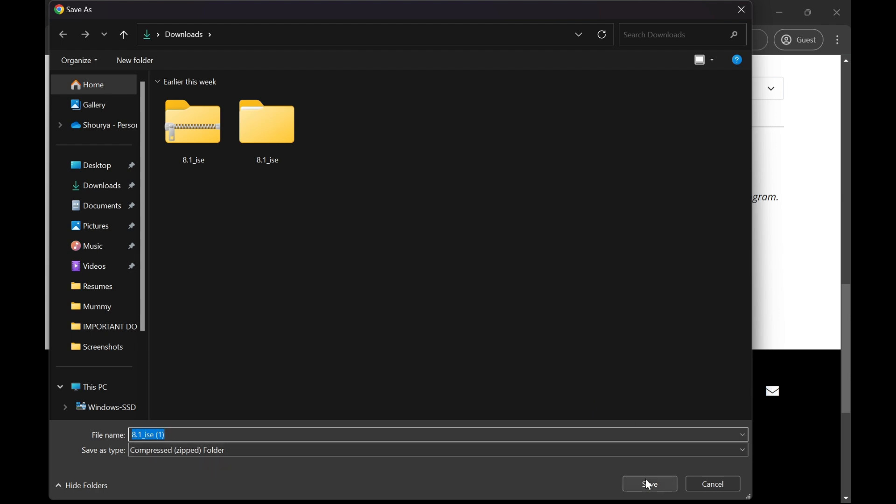
mouse_move(694, 485)
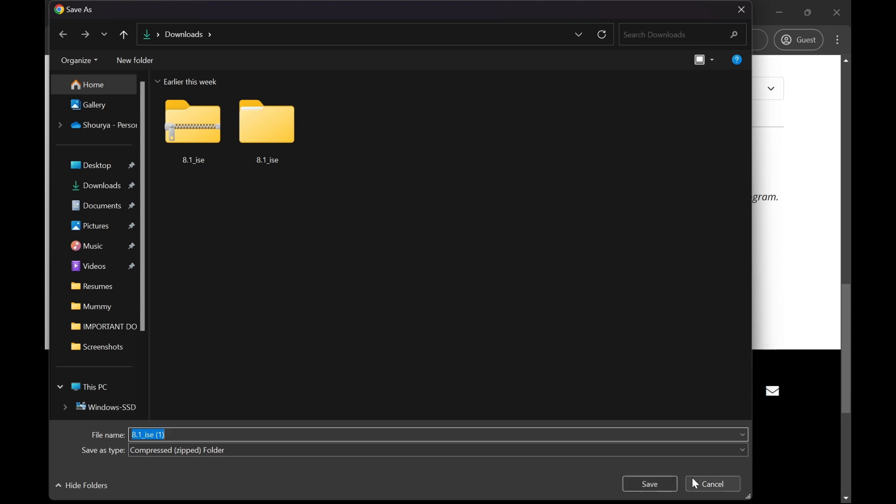
mouse_move(701, 484)
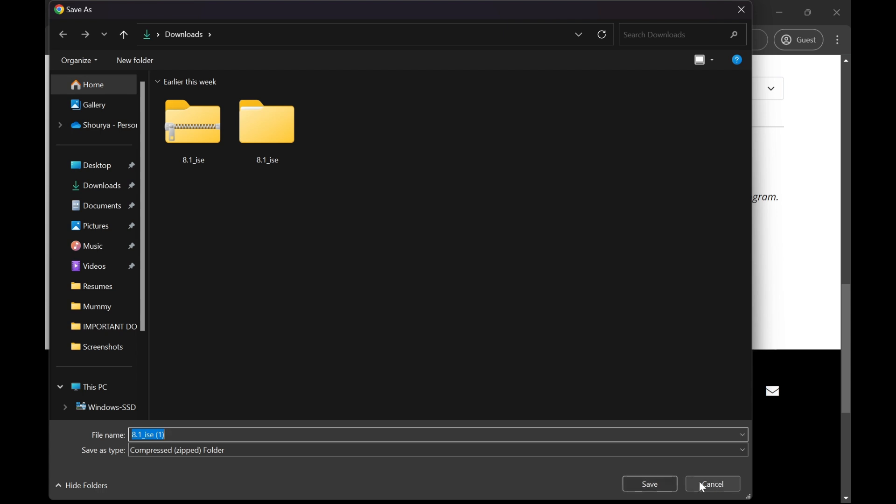
Step: Cancel saving the duplicate zip and review the AMD Export Compliance Information page back to its top
left_click(711, 484)
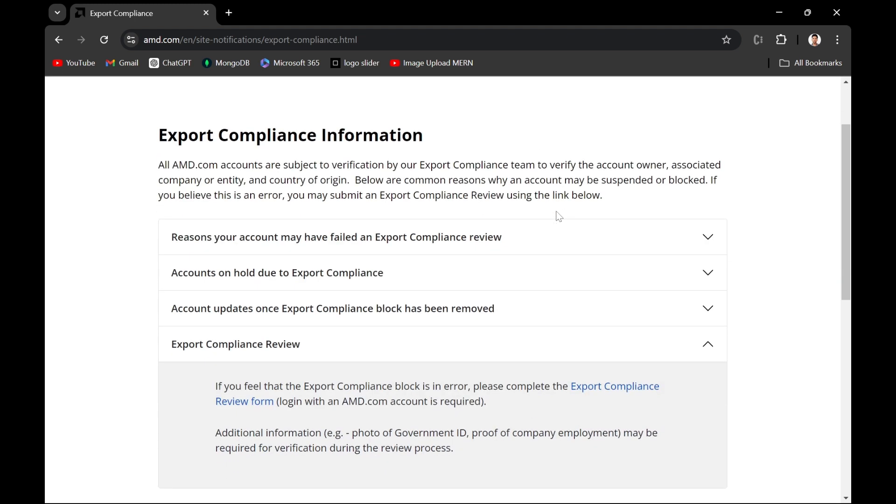
scroll("up", 3)
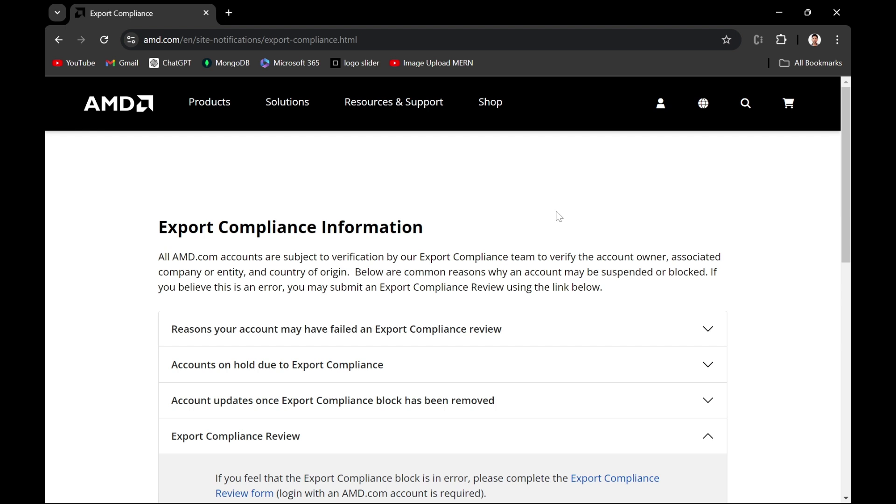
scroll("down", 3)
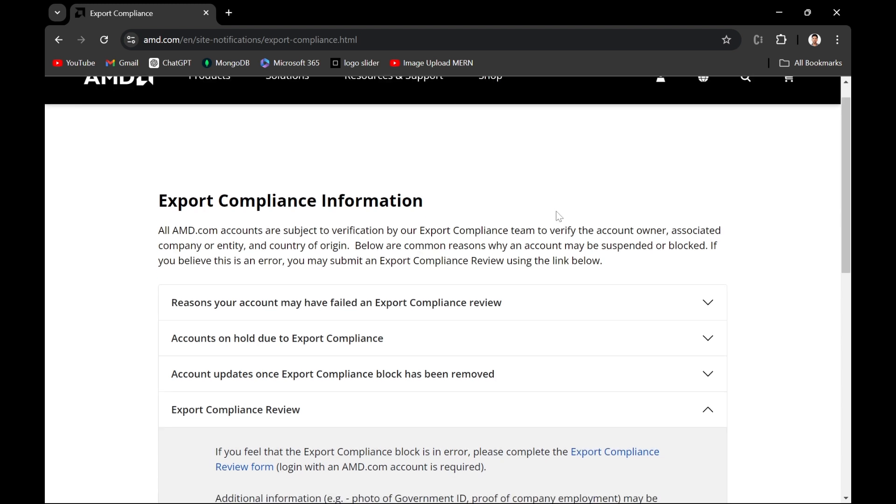
scroll("up", 3)
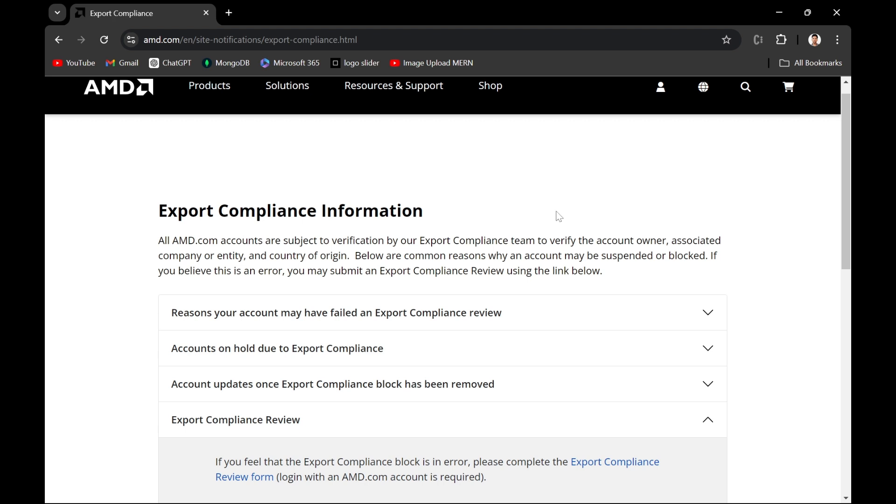
scroll("up", 3)
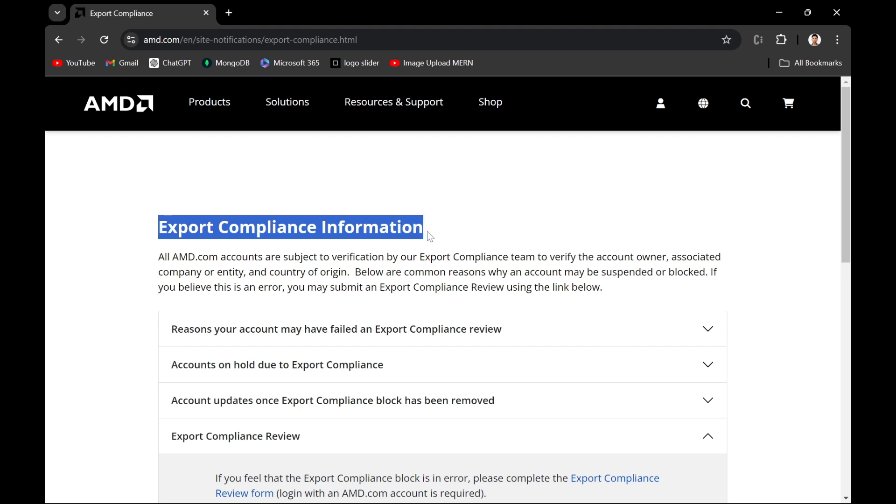
mouse_move(494, 252)
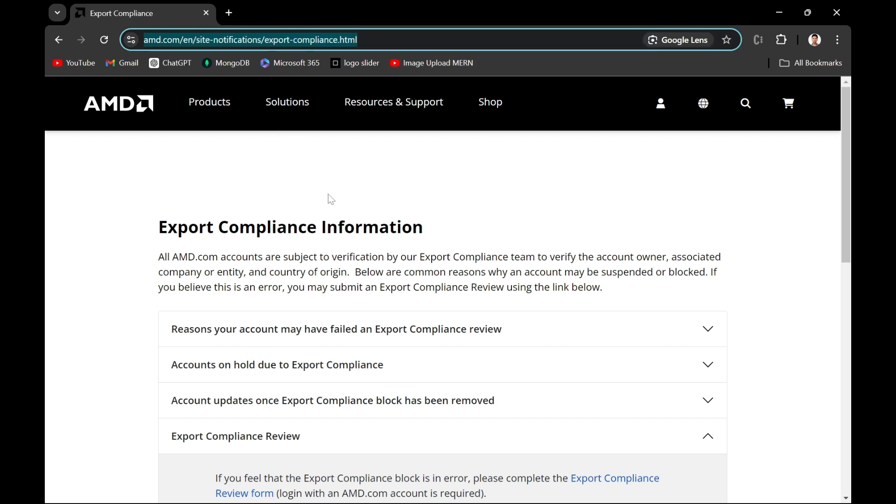
scroll("down", 3)
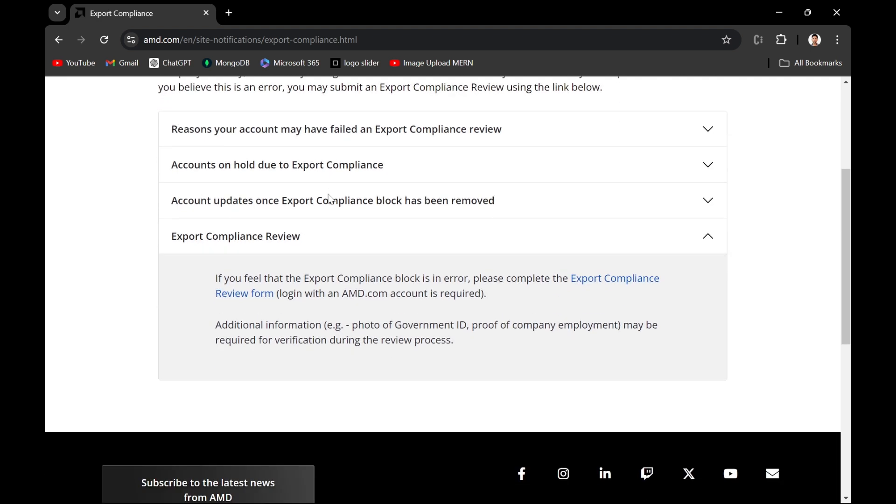
mouse_move(245, 236)
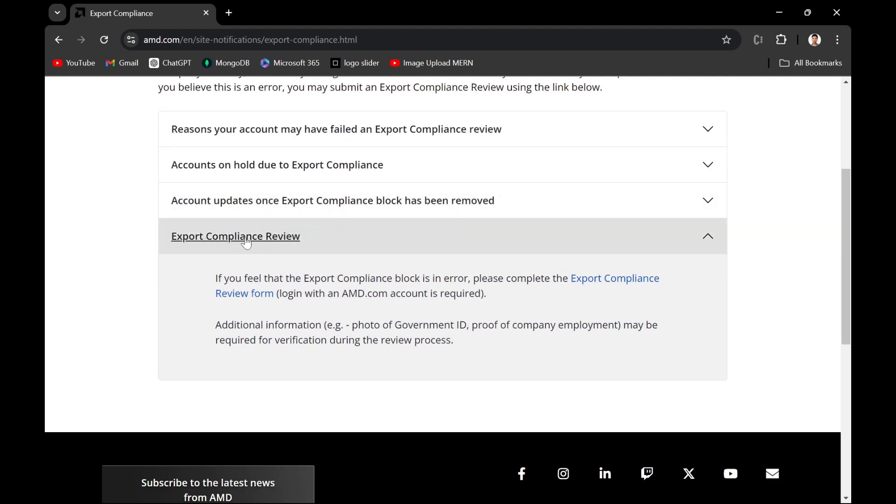
mouse_move(180, 241)
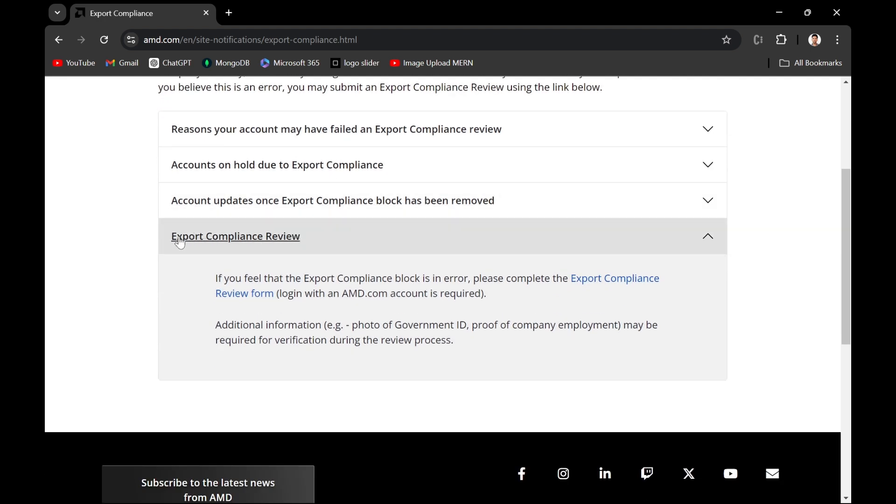
mouse_move(309, 236)
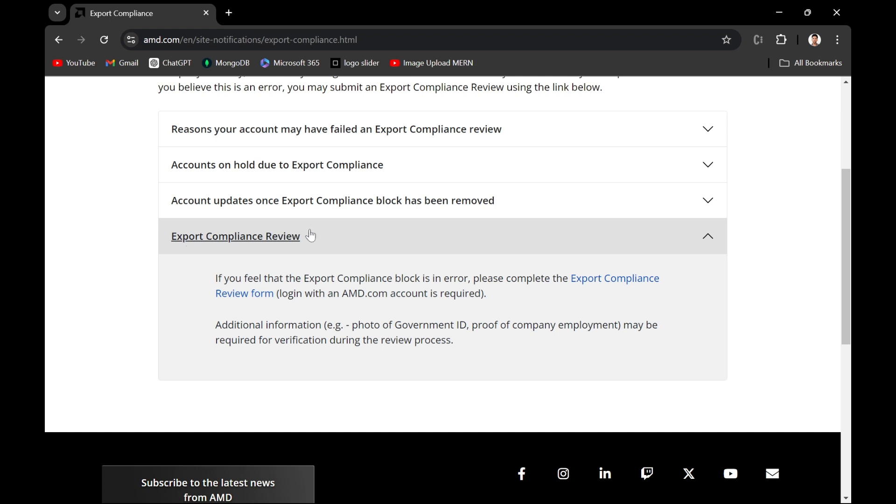
mouse_move(342, 232)
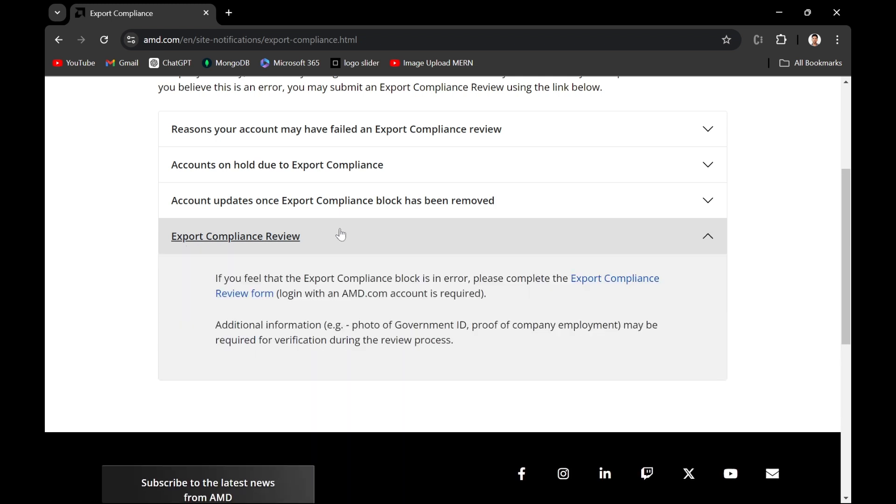
scroll("down", 3)
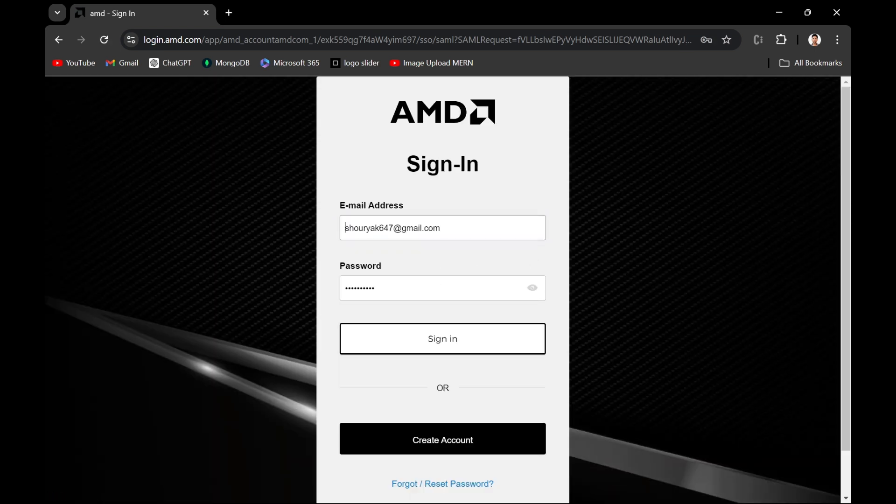
scroll("down", 3)
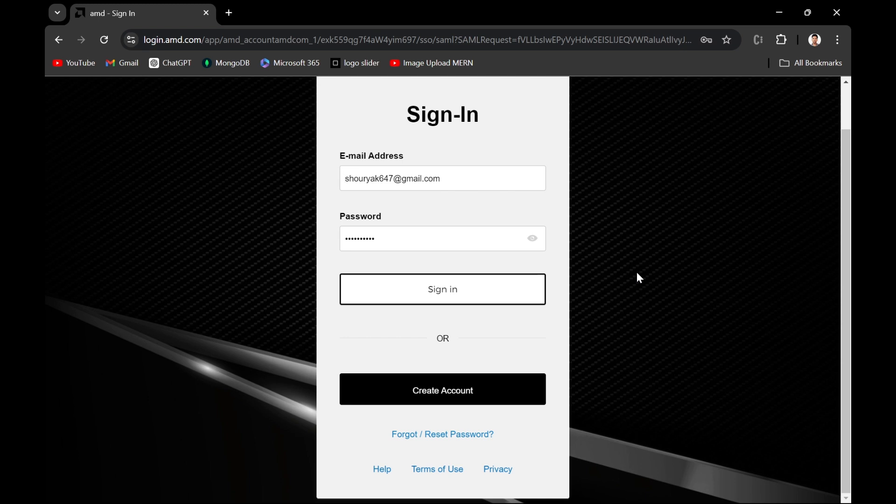
left_click(441, 289)
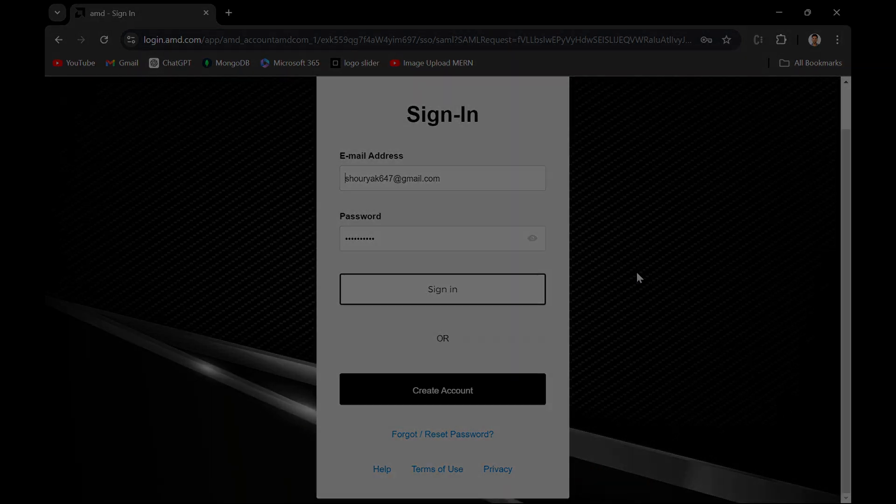